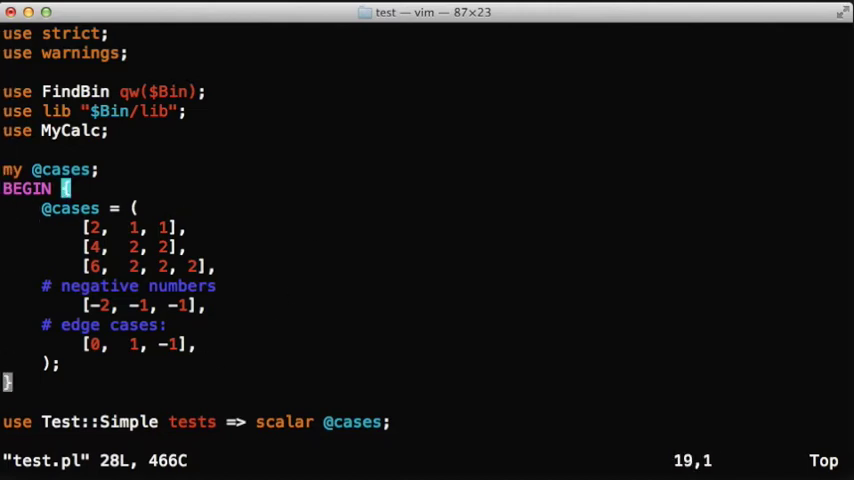
scroll(down, 3)
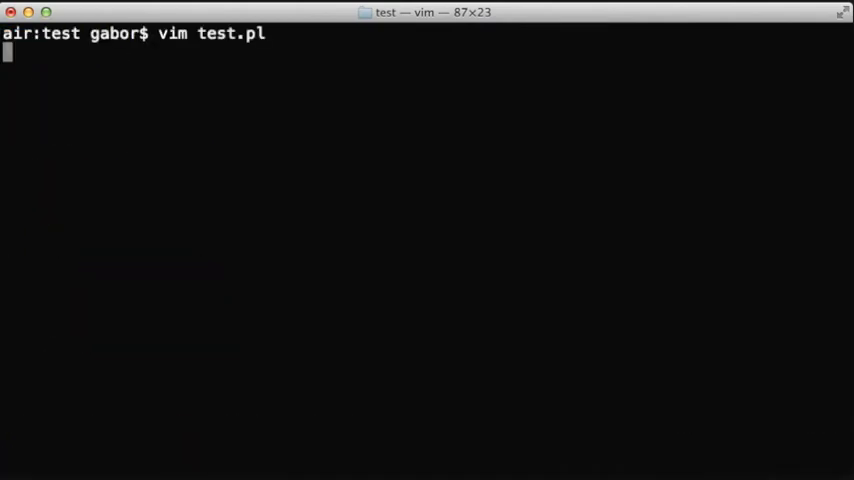
text(perl test.pl)
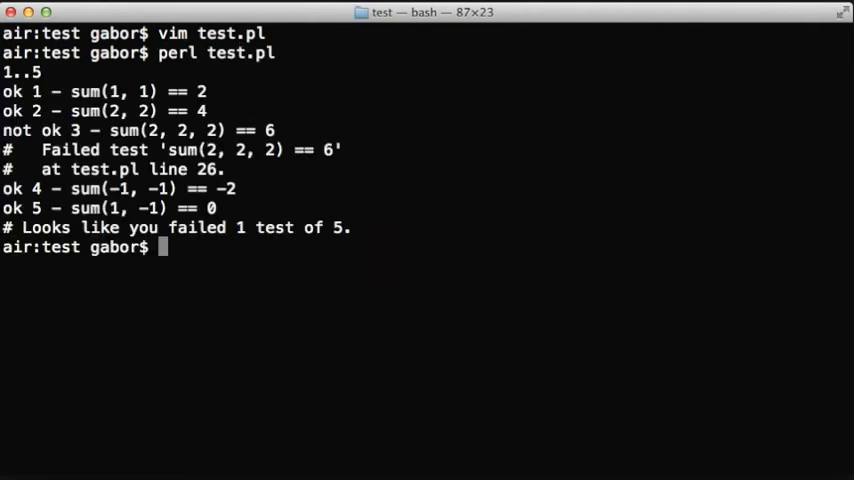
text(vim)
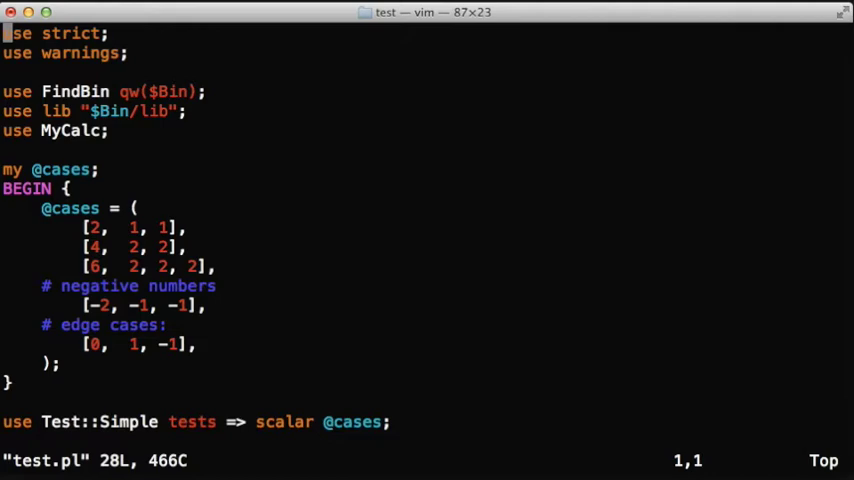
text(:e sum.txt)
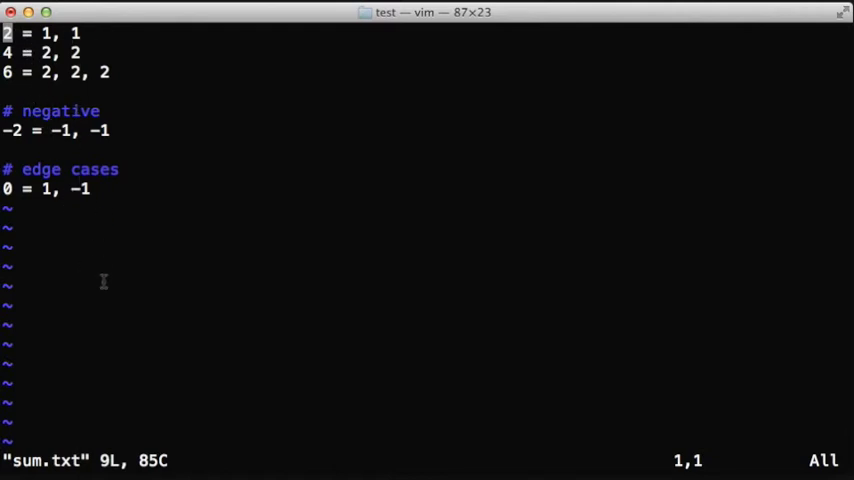
text(:e)
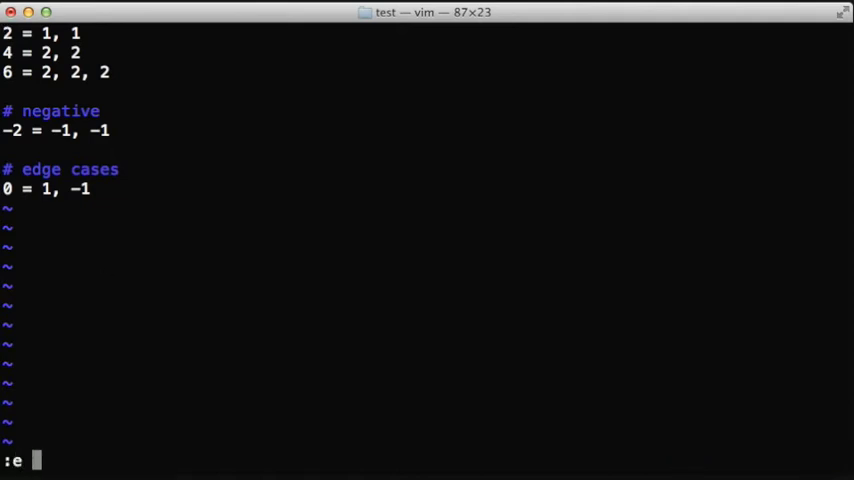
text(external.pl" 28L, 576C)
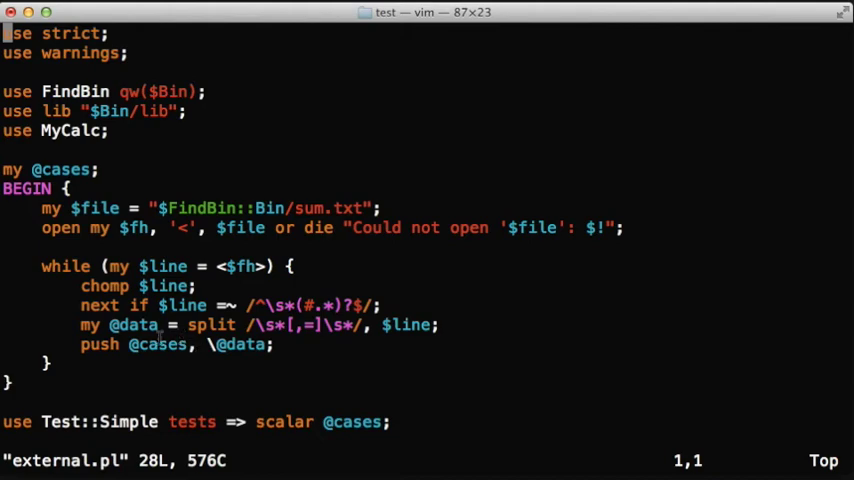
text(:q)
text(perl external.pl)
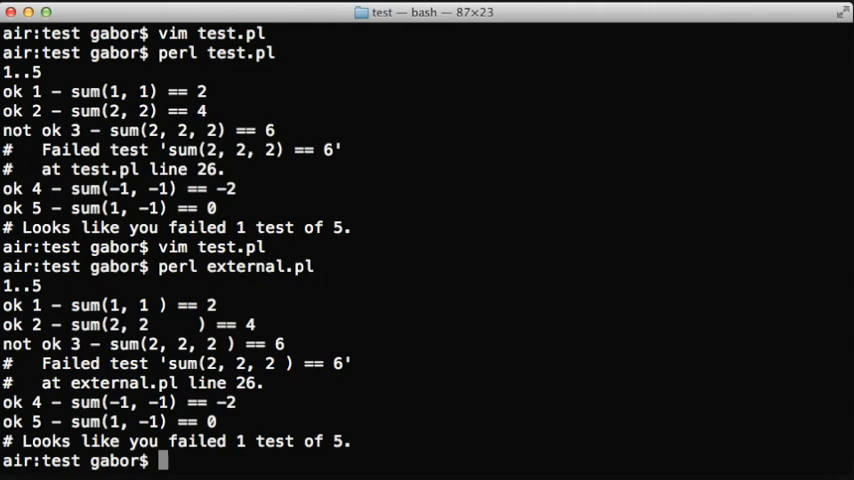
text(vim external.pl)
text(:e)
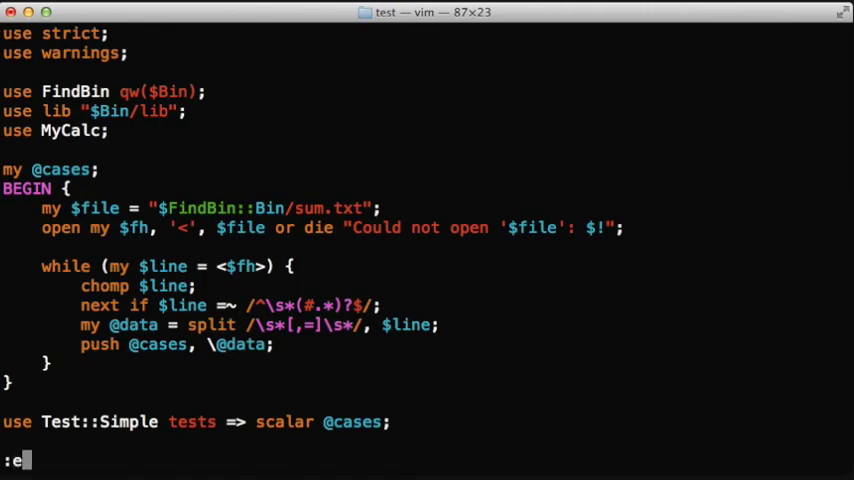
text(test.pl)
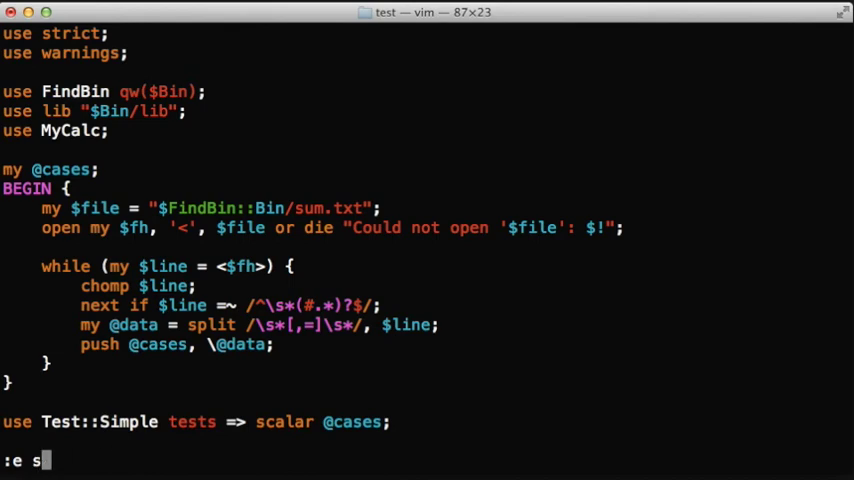
text(um.txt)
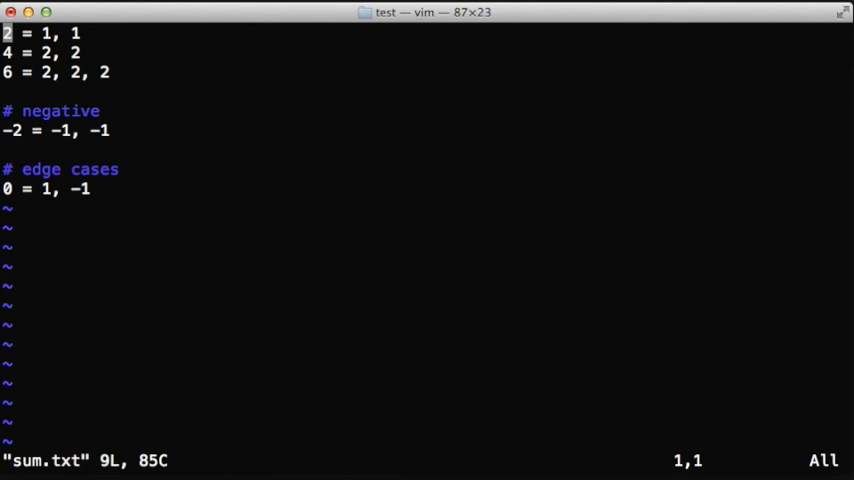
mouse_move(522, 326)
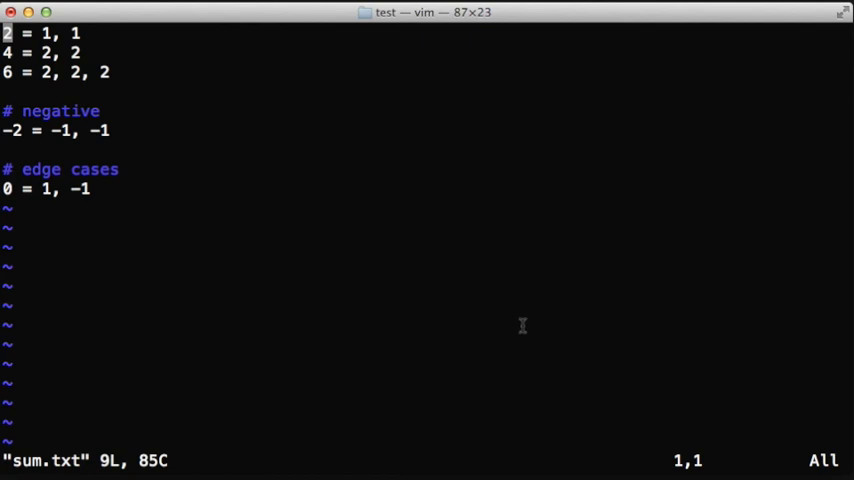